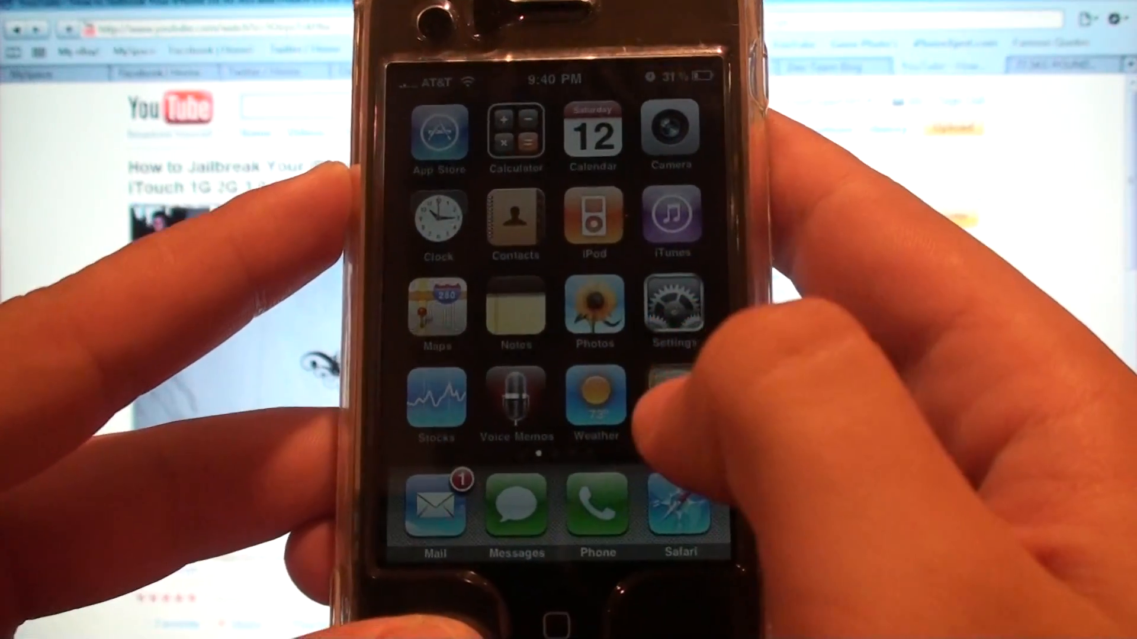
Shorten clip 14 of 14 and apply Trim, revealing Trim Original / Save as New Clip choices
click(594, 503)
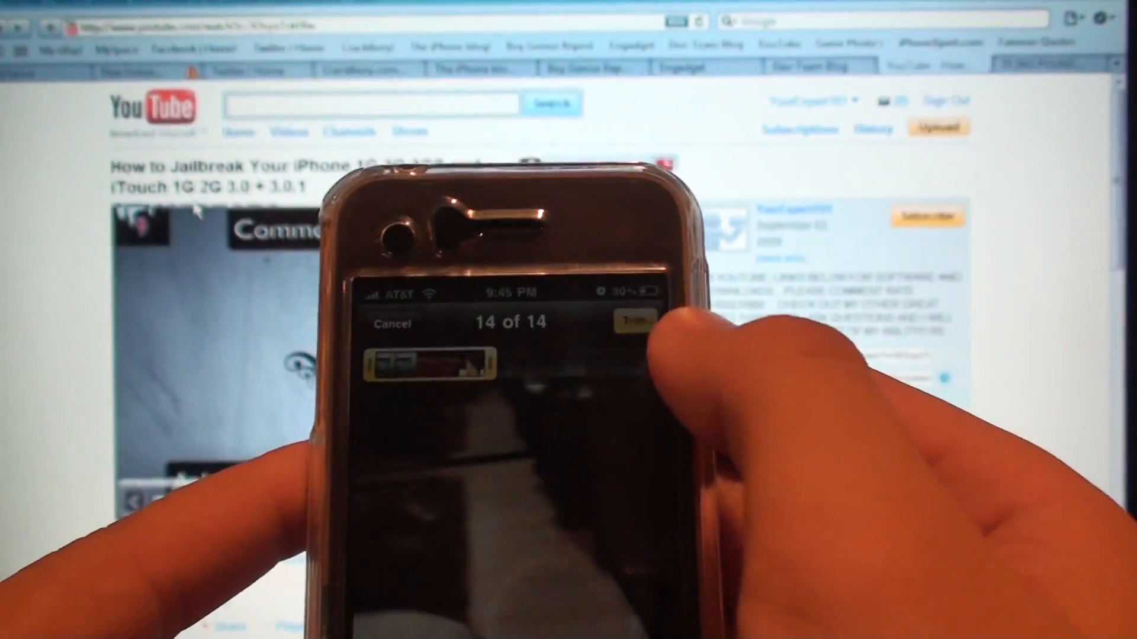
click(632, 320)
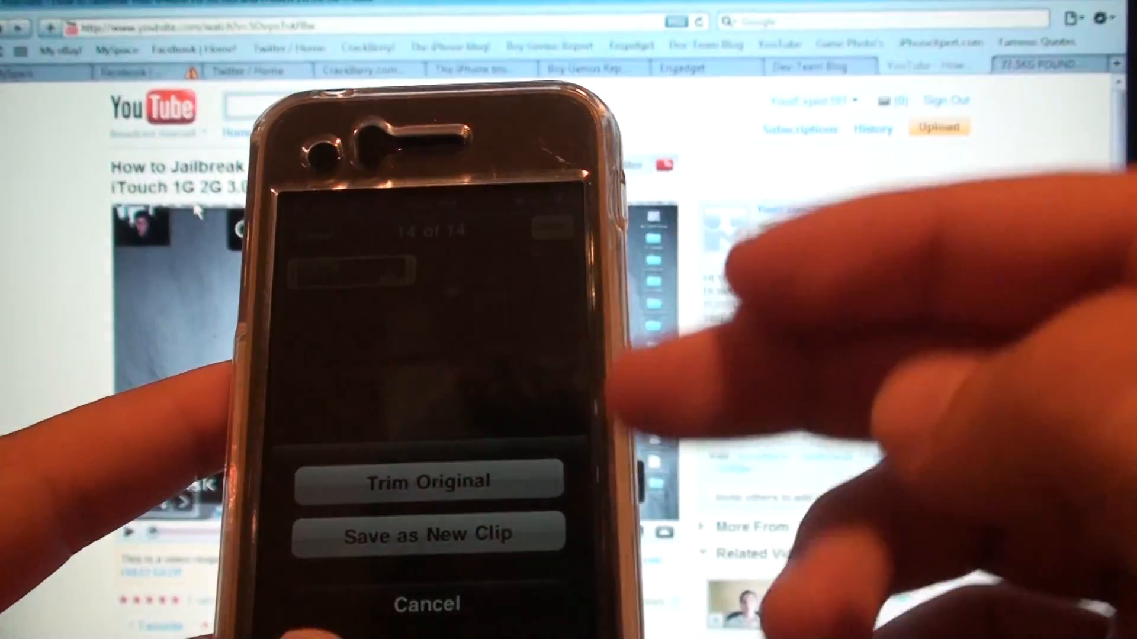